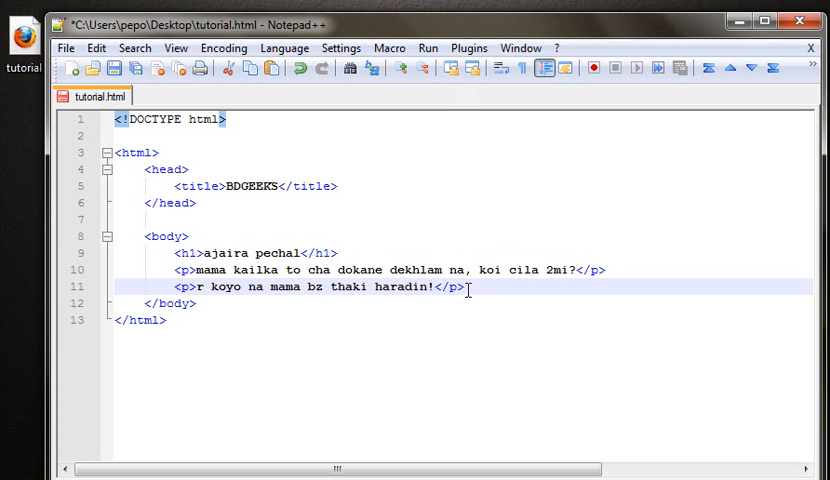
{"action": "mouse_move", "coordinate": [318, 54]}
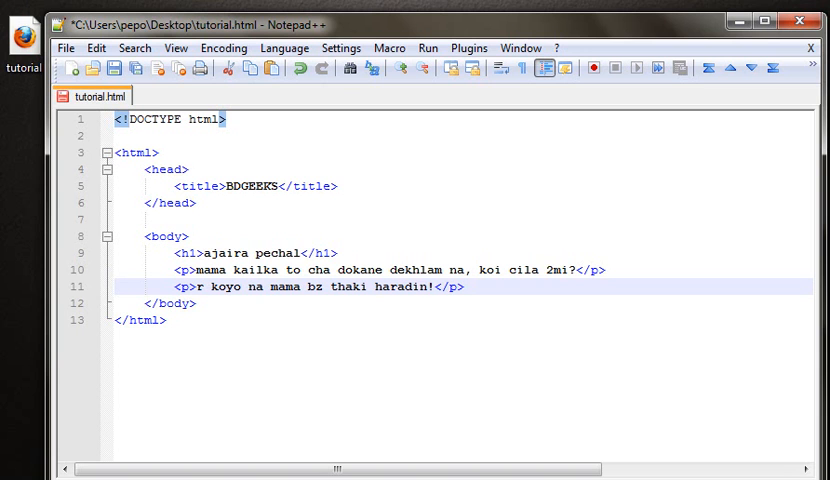
Step: Wrap "cha dokane" on line 10 in <strong></strong> tags
{"action": "left_click", "coordinate": [428, 288]}
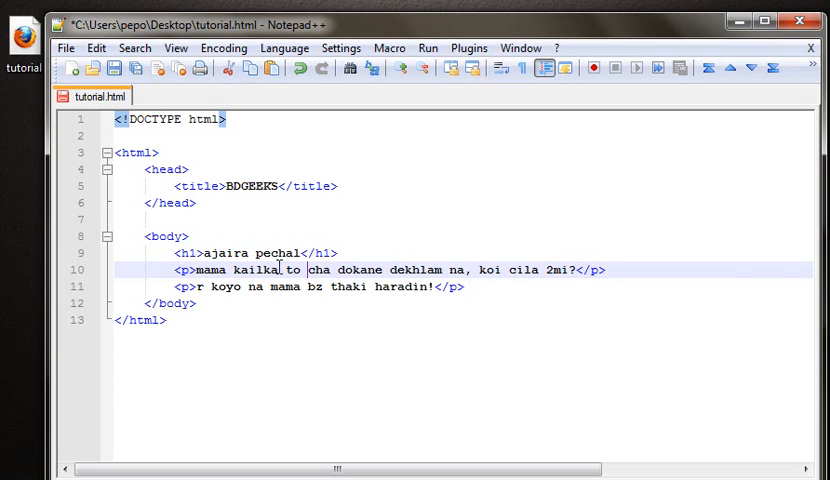
{"action": "mouse_move", "coordinate": [300, 276]}
{"action": "type", "text": "<"}
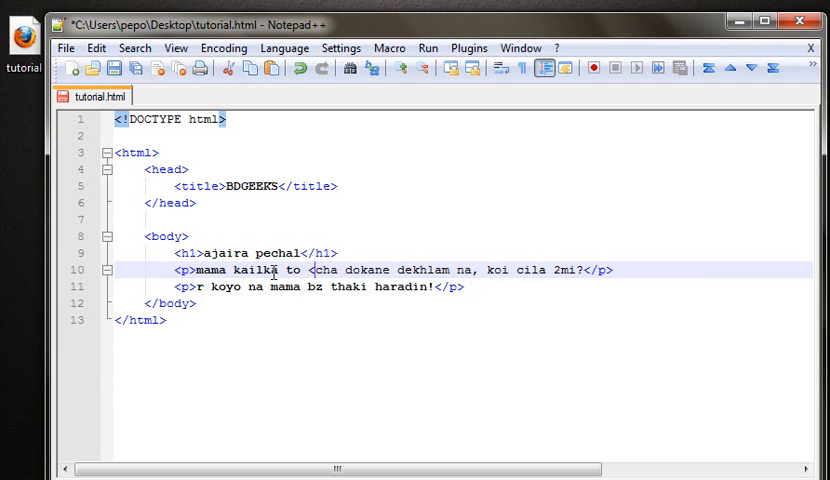
{"action": "type", "text": "str"}
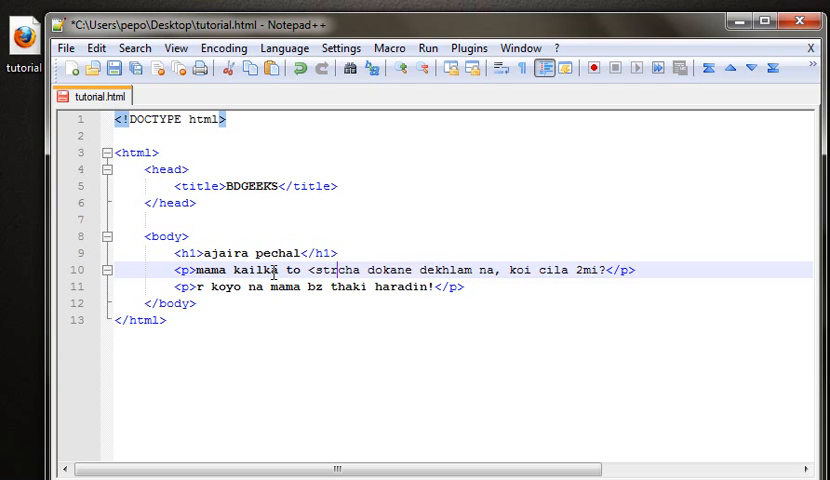
{"action": "type", "text": "ong>"}
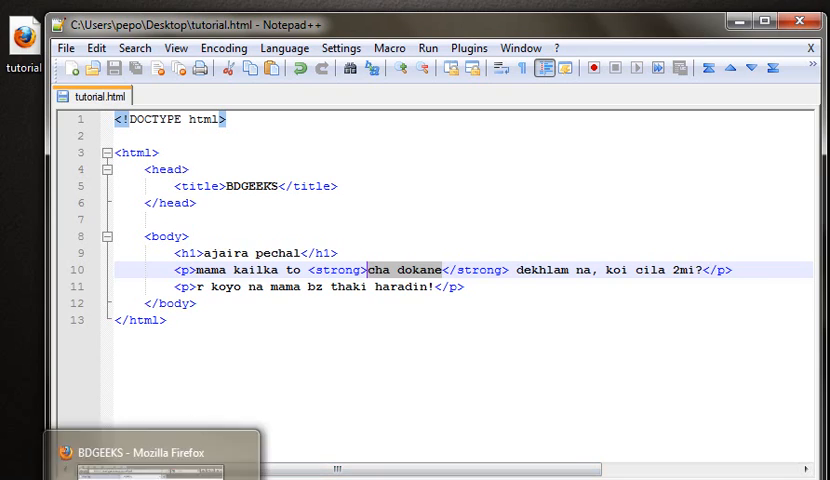
{"action": "left_click", "coordinate": [136, 452]}
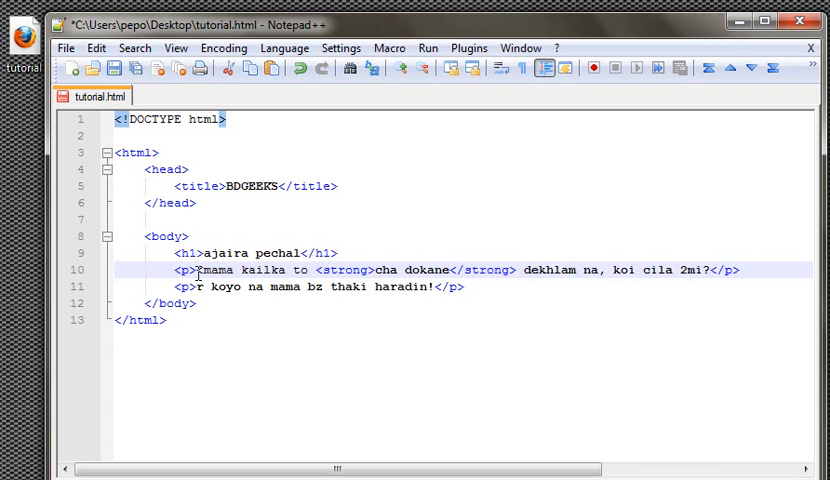
Step: Wrap "mama" in <em></em> tags on lines 10 and 11
{"action": "type", "text": "emphasi"}
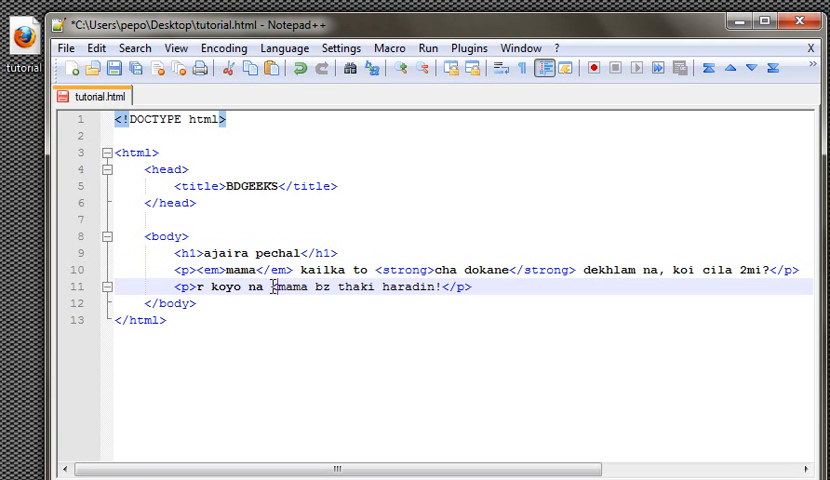
{"action": "type", "text": "<em>"}
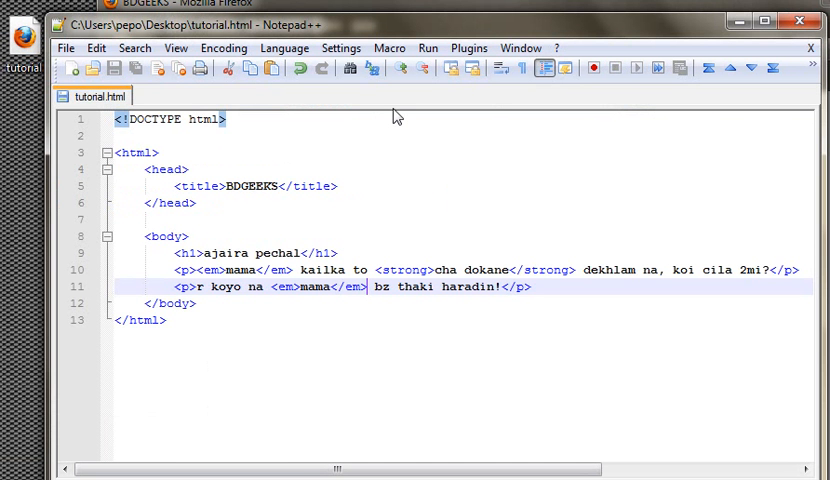
{"action": "mouse_move", "coordinate": [376, 228]}
{"action": "type", "text": "<hr"}
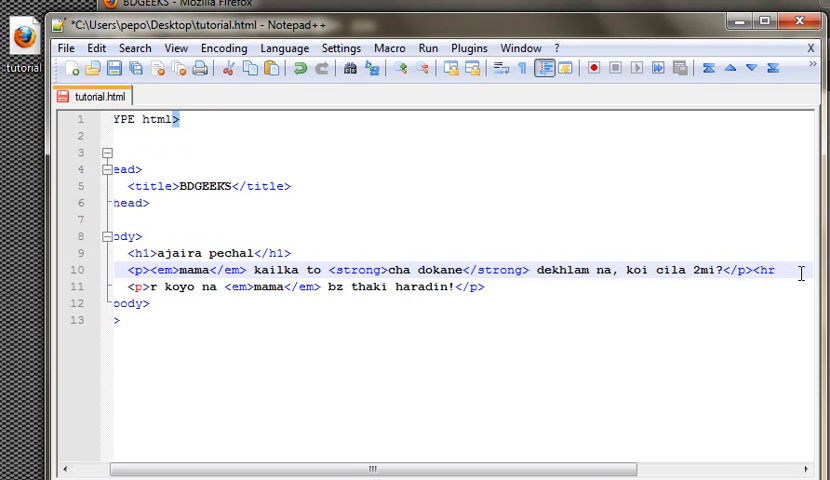
Step: Add <hr /> right after the first paragraph's closing </p> on line 10
{"action": "type", "text": "/>"}
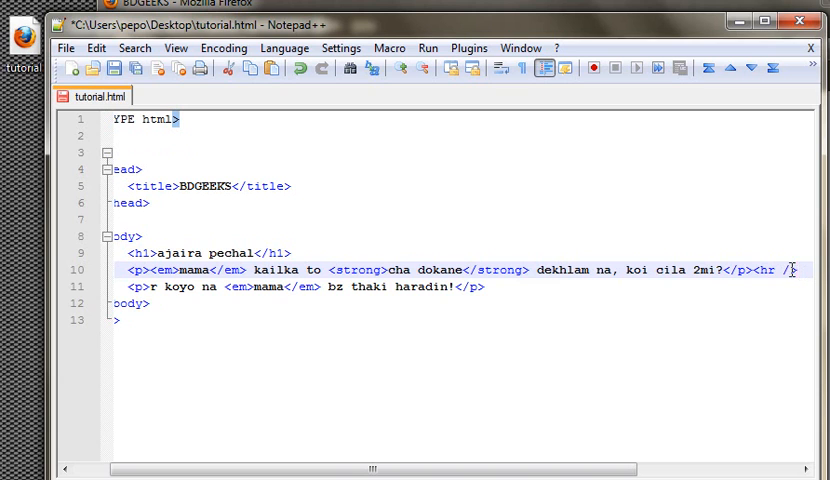
{"action": "mouse_move", "coordinate": [788, 270]}
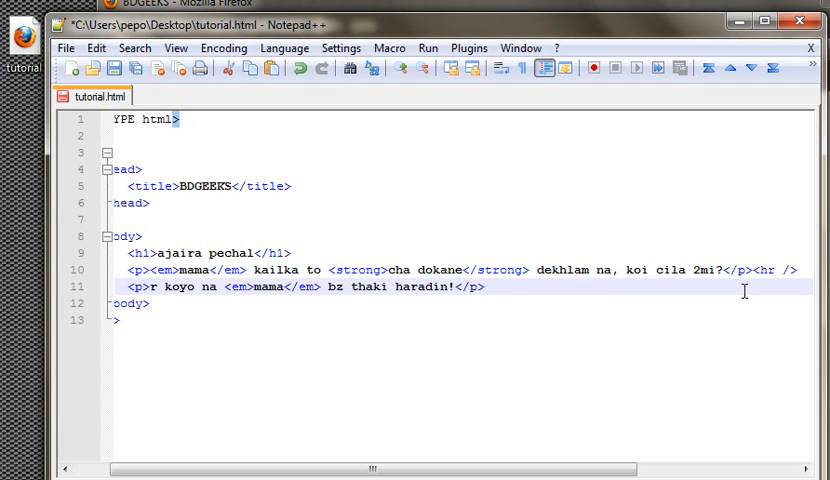
{"action": "key", "text": "enter"}
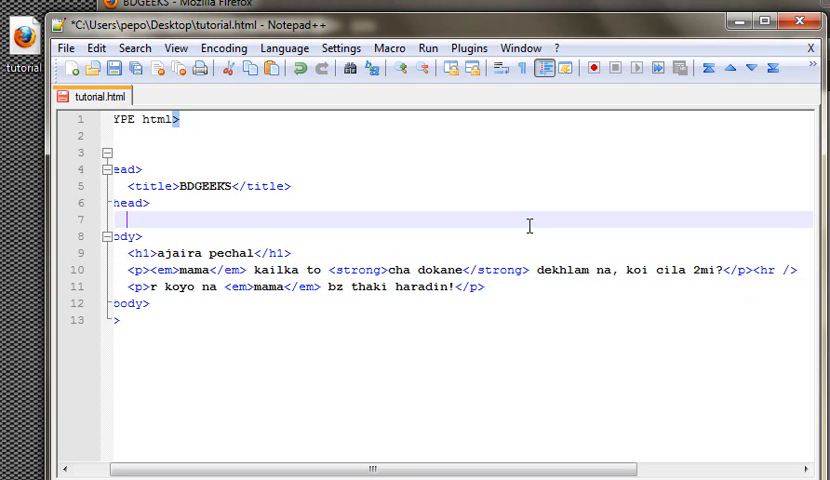
{"action": "mouse_move", "coordinate": [458, 262]}
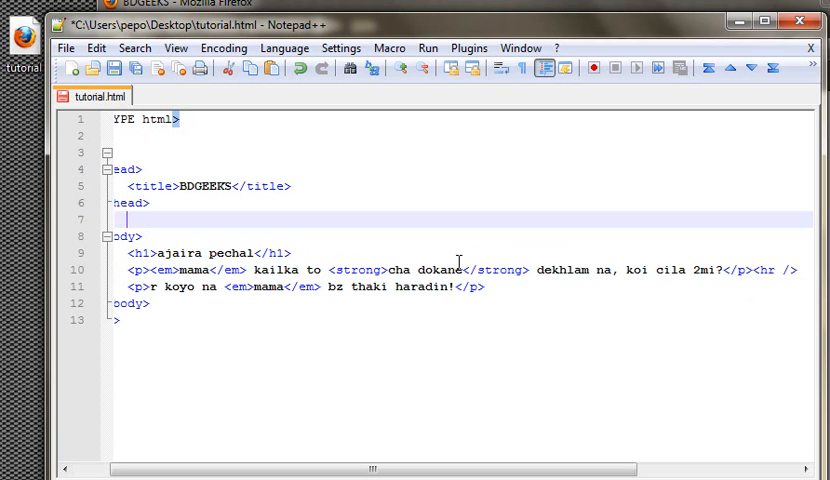
{"action": "type", "text": "<br>"}
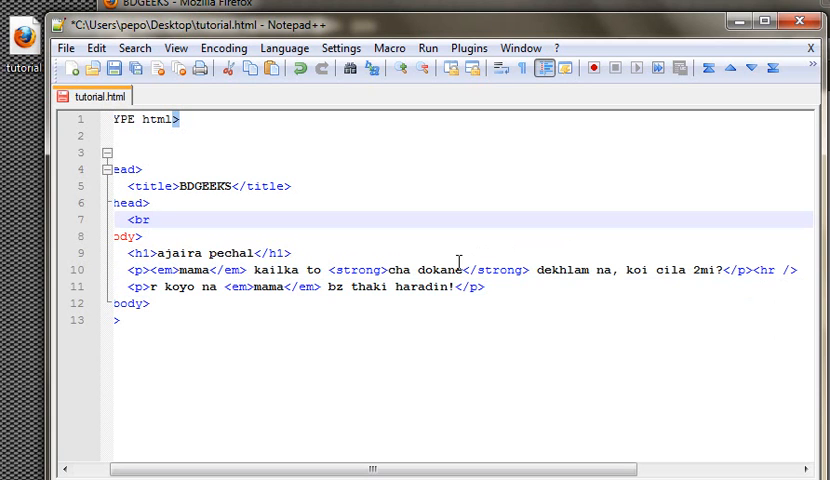
{"action": "type", "text": "/"}
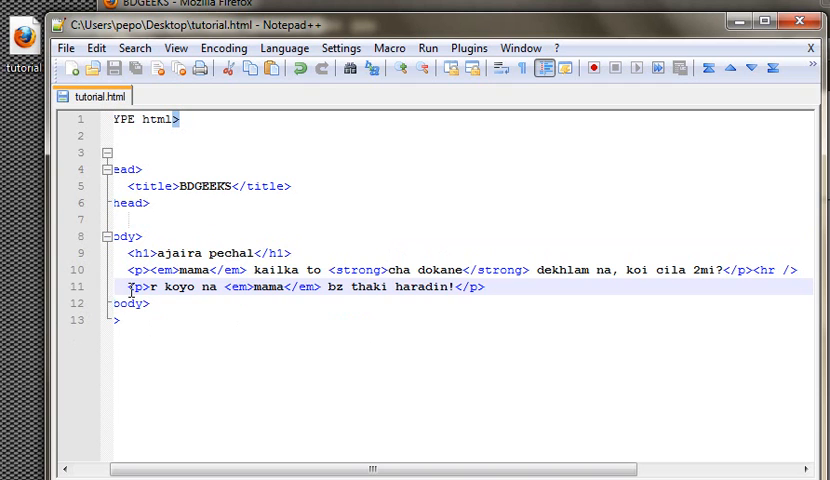
Step: Insert <h2>ajaira reply</h2> on a new line above the second <p>
{"action": "key", "text": "Enter"}
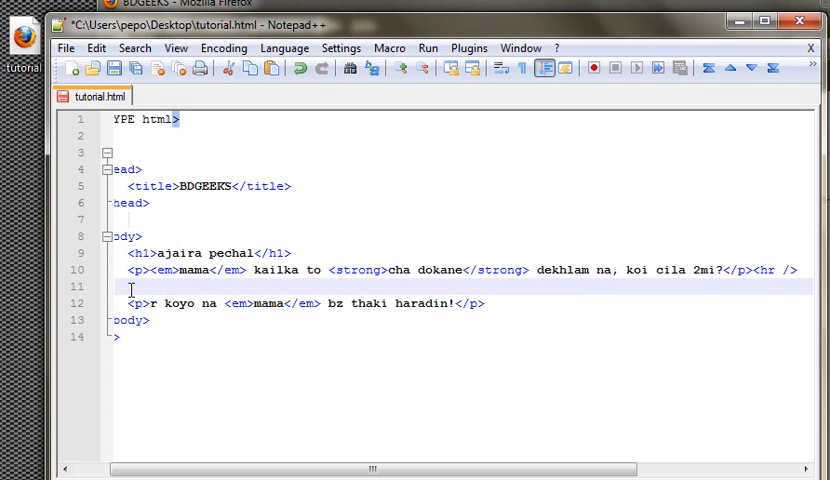
{"action": "type", "text": "<h2>"}
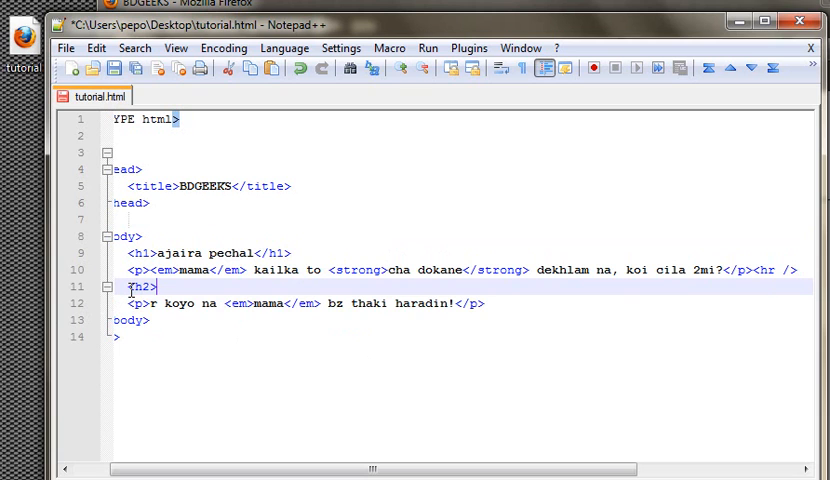
{"action": "type", "text": "aja"}
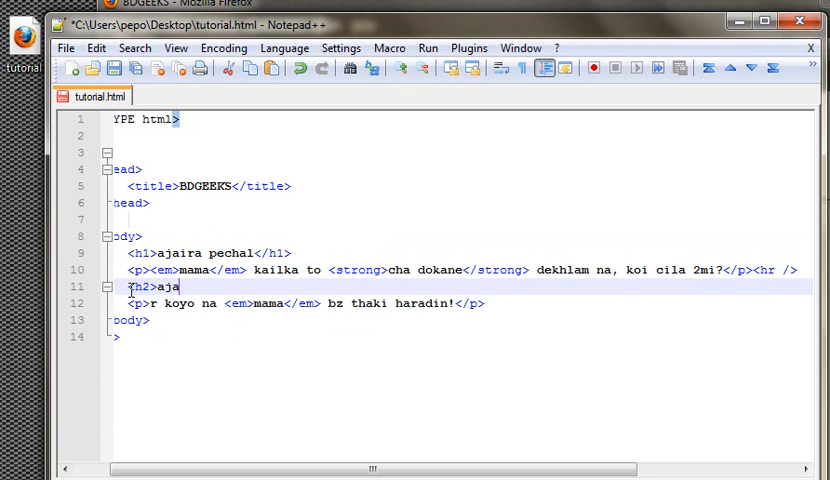
{"action": "type", "text": "ira repl"}
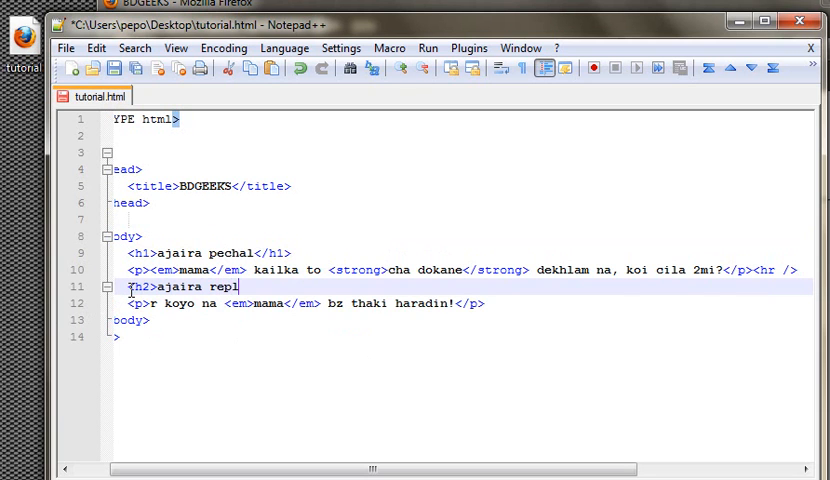
{"action": "type", "text": "y<"}
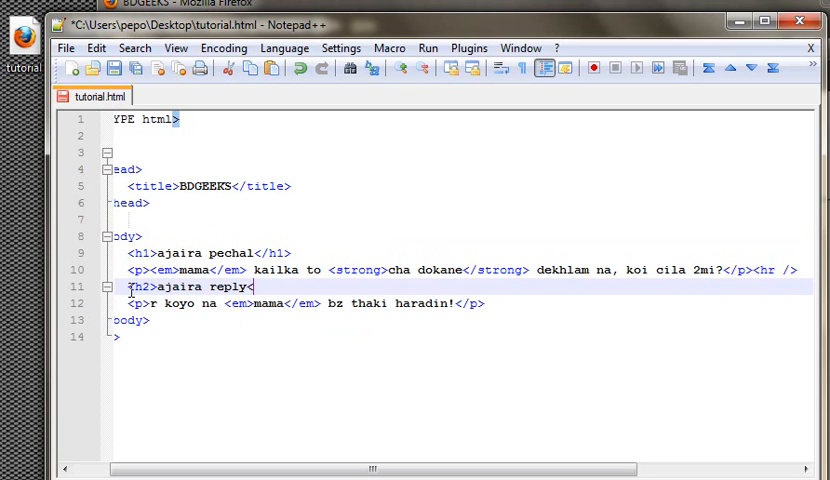
{"action": "type", "text": "</h2>"}
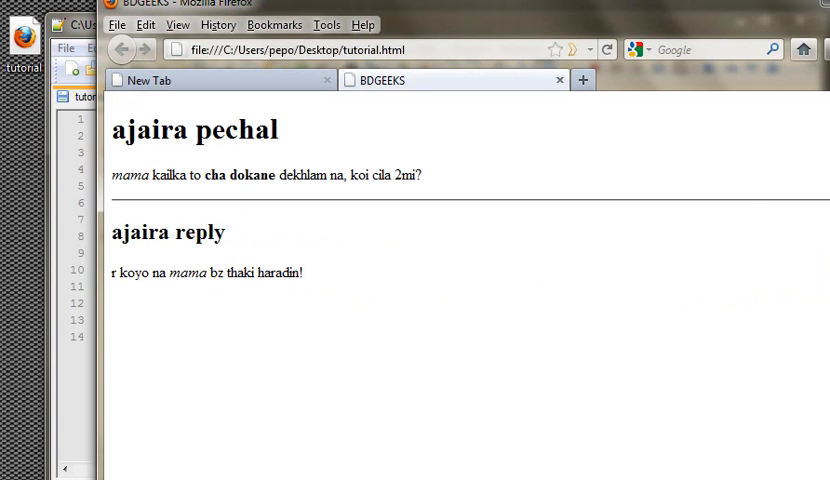
{"action": "mouse_move", "coordinate": [616, 238]}
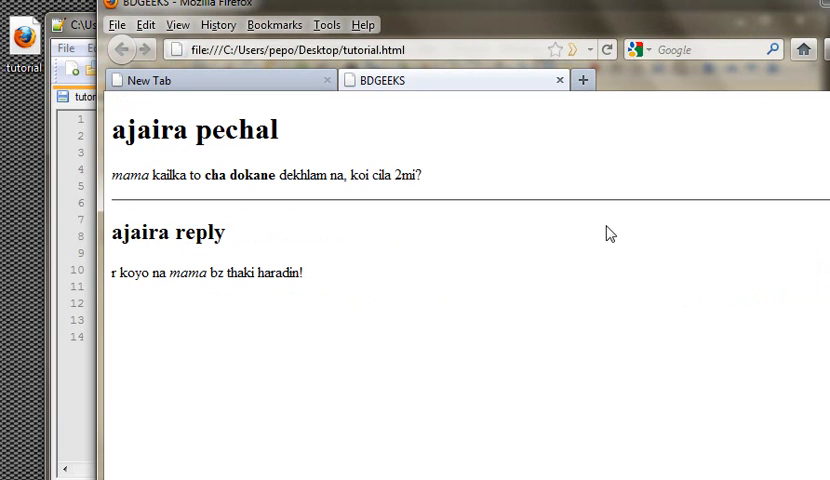
{"action": "mouse_move", "coordinate": [476, 224]}
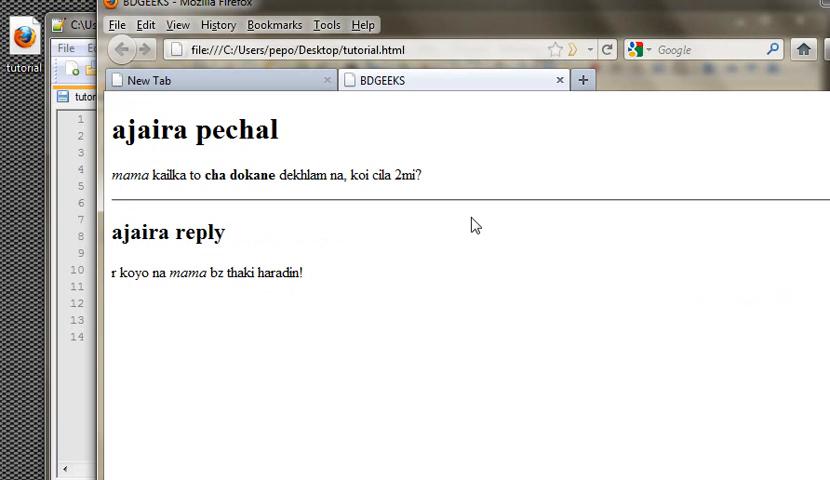